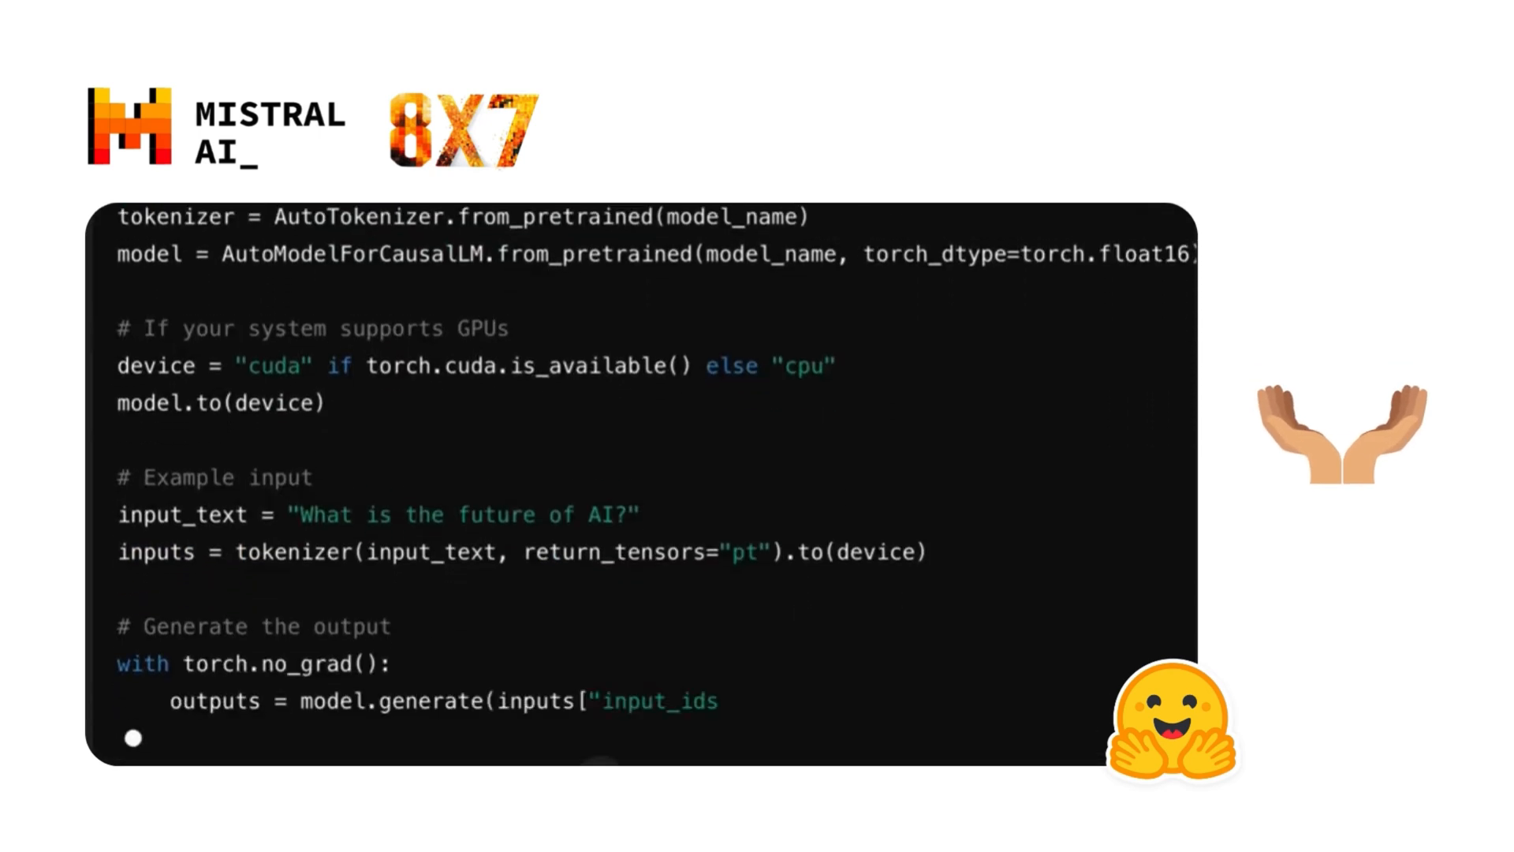
{"action": "type", "text": "\"], max_length=50)"}
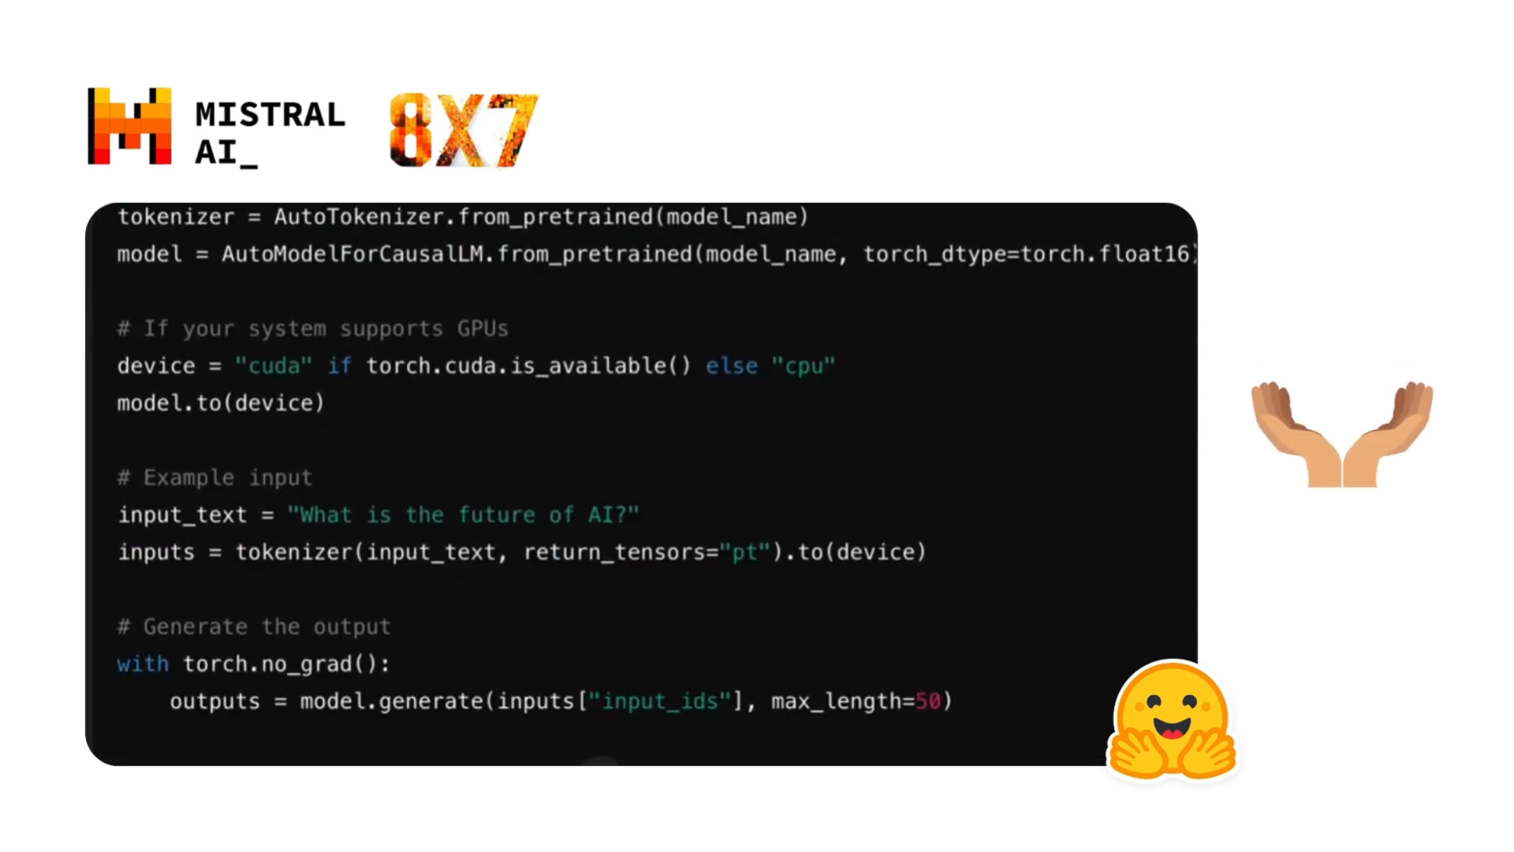